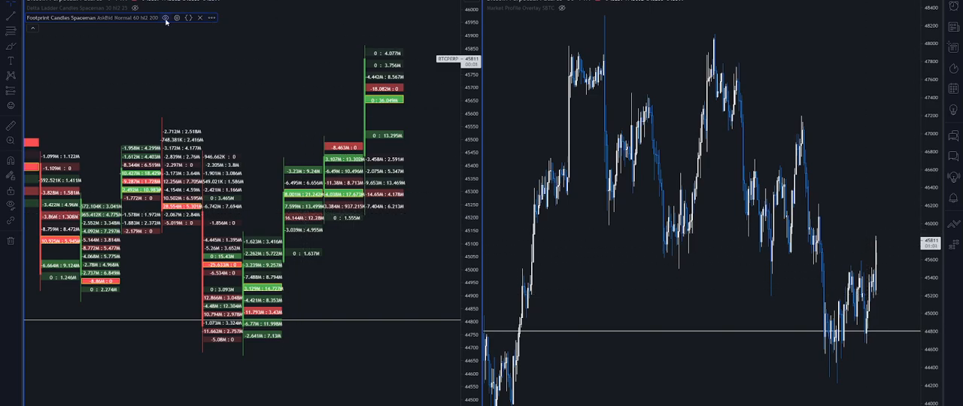
mouse_move(455, 73)
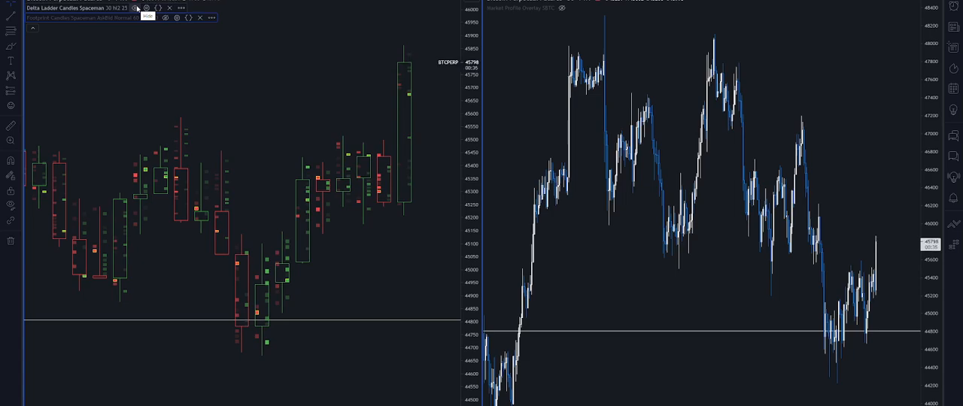
Step: Toggle Delta Ladder Candles Spaceman off and back on so its delta ladder shows on the left chart
left_click(147, 17)
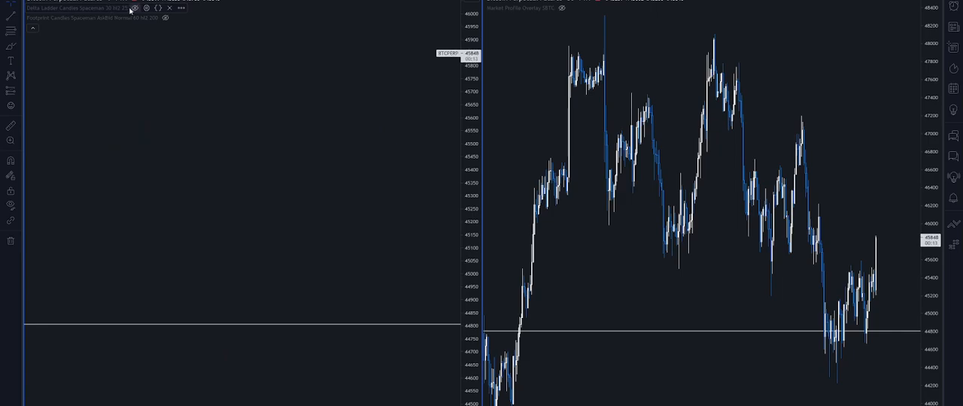
left_click(134, 7)
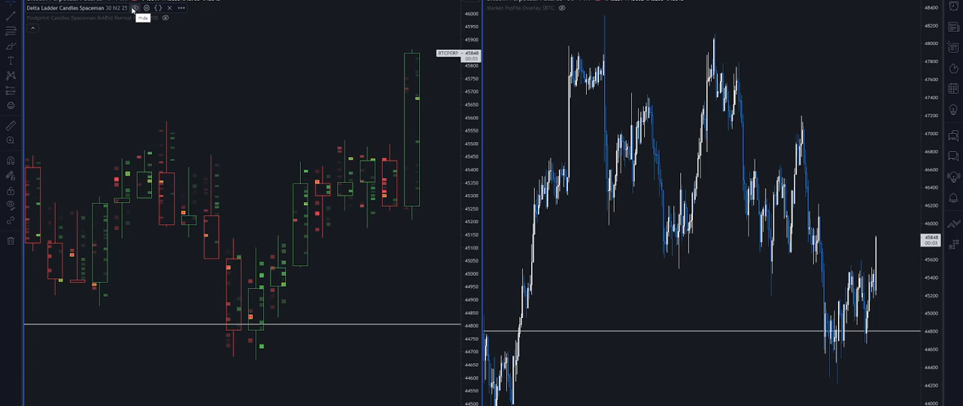
Step: Hide Delta Ladder Candles Spaceman so the Footprint Candles ask/bid numbers return
left_click(134, 9)
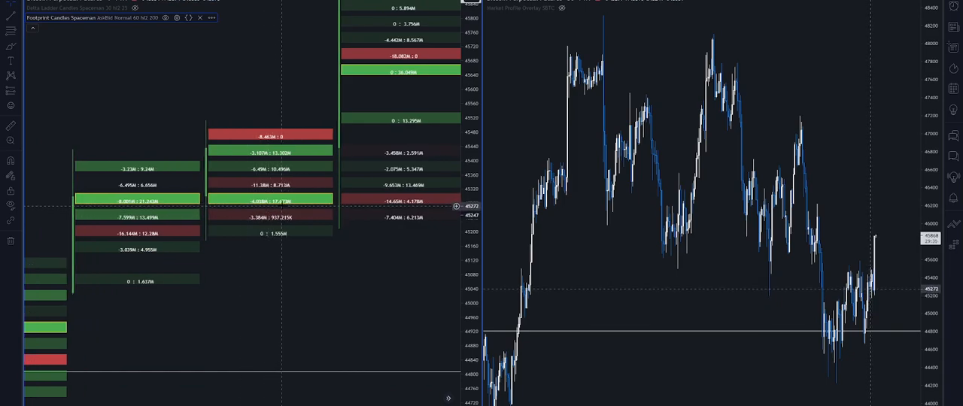
mouse_move(265, 202)
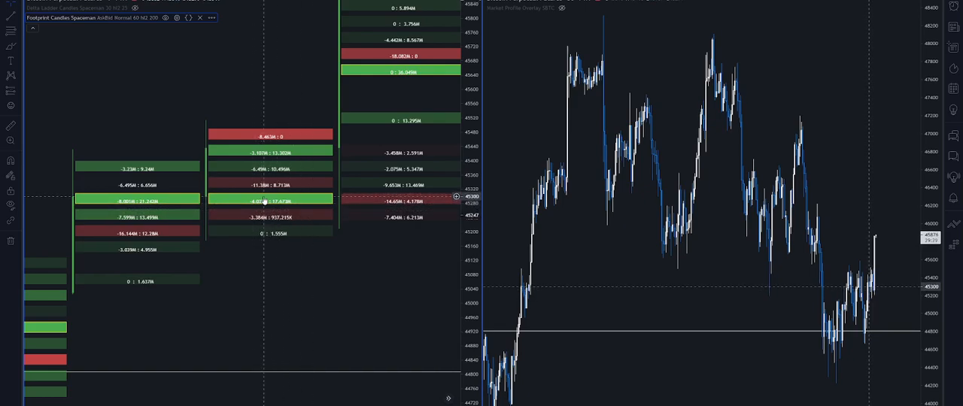
mouse_move(254, 187)
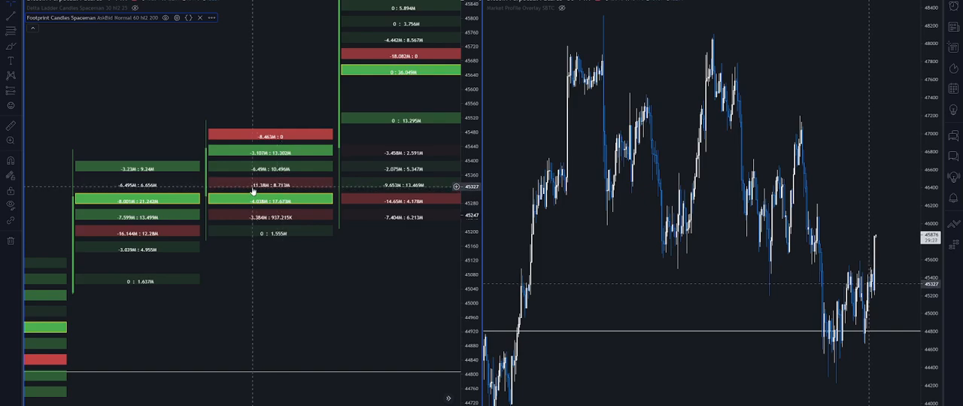
mouse_move(277, 189)
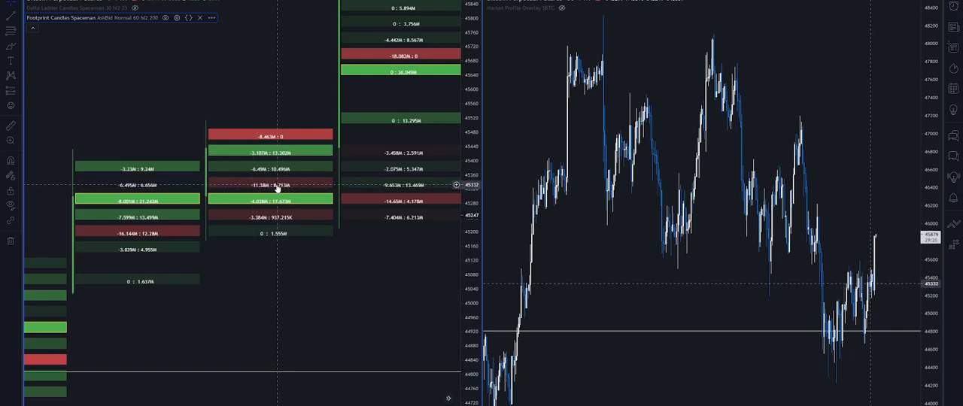
mouse_move(176, 22)
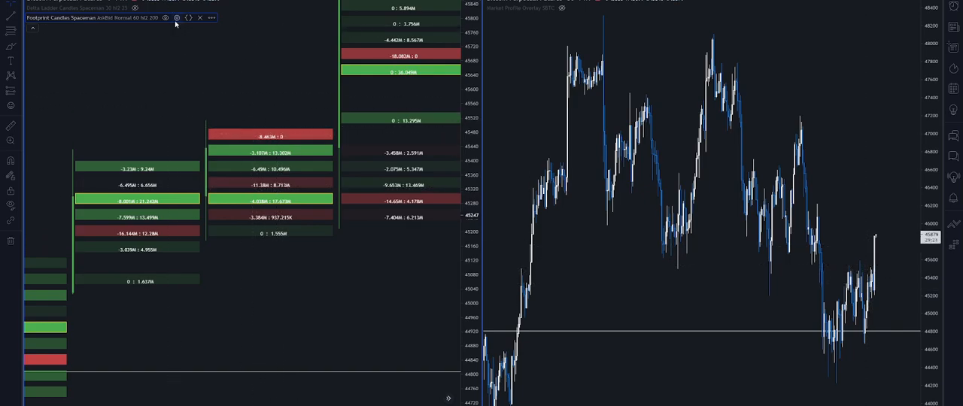
Step: Set Footprint Candles Spaceman Data Type to Delta and Text Size to Large
left_click(487, 119)
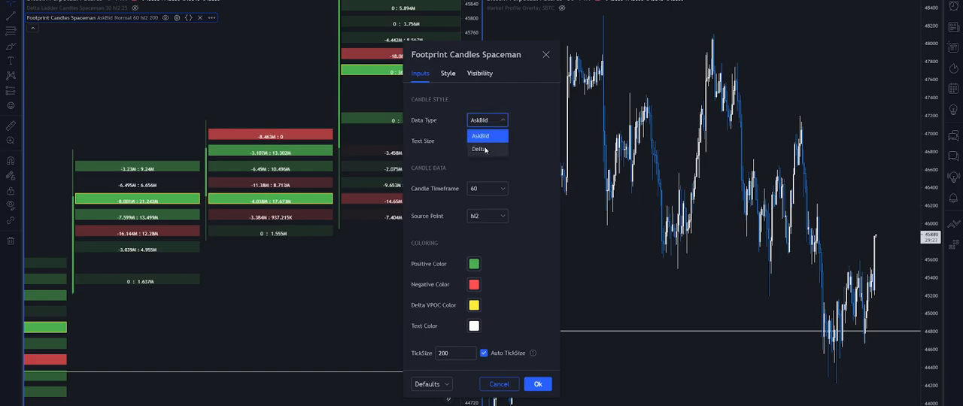
left_click(479, 148)
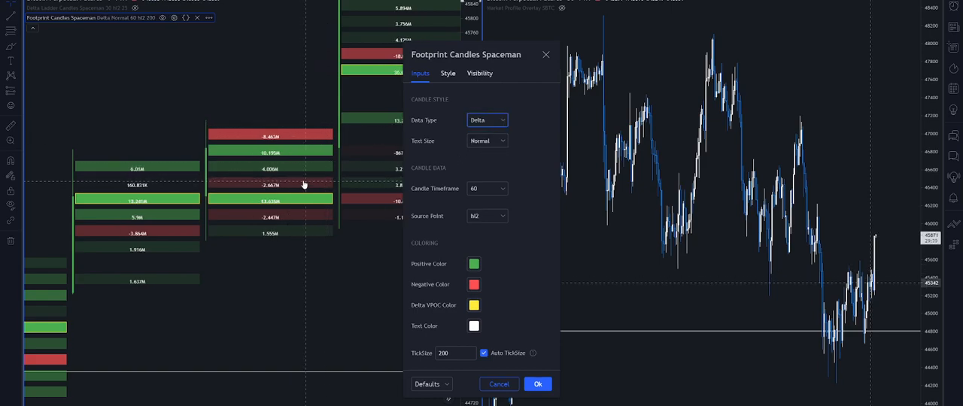
left_click(537, 384)
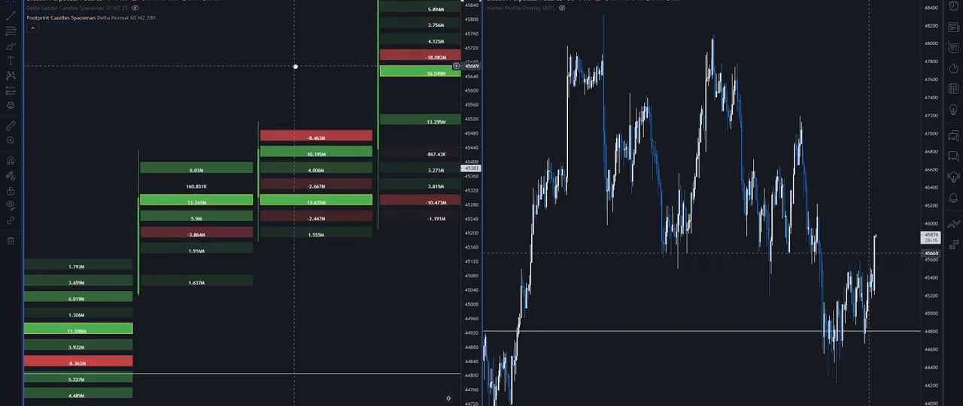
mouse_move(231, 46)
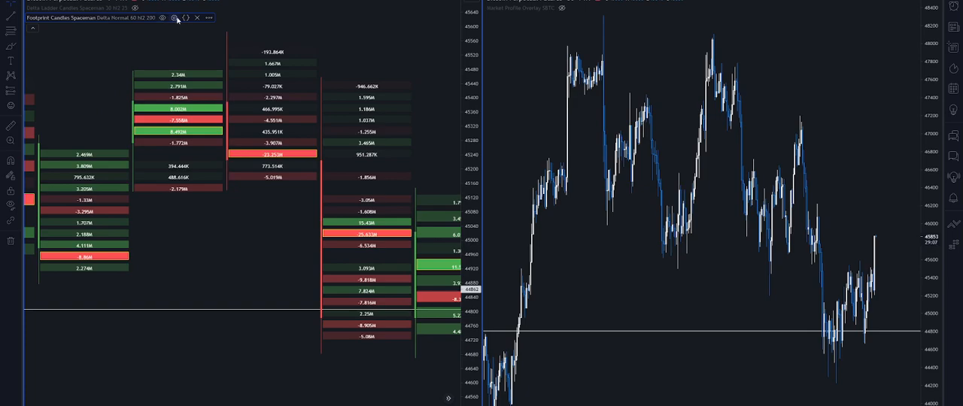
left_click(172, 18)
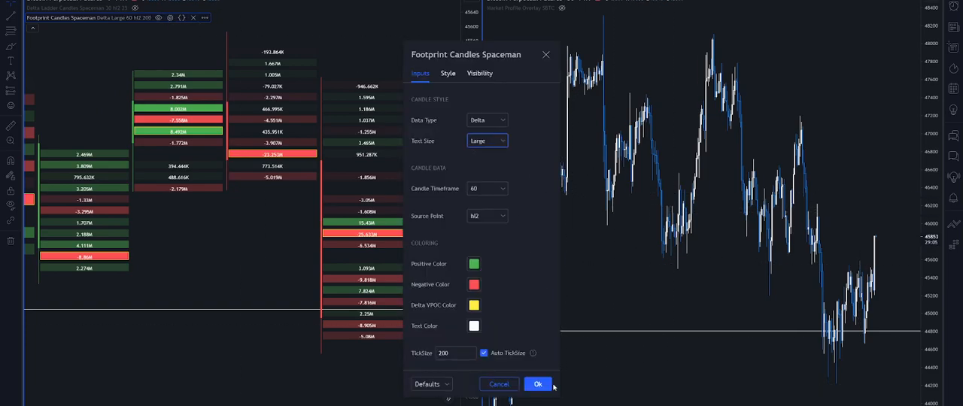
left_click(538, 385)
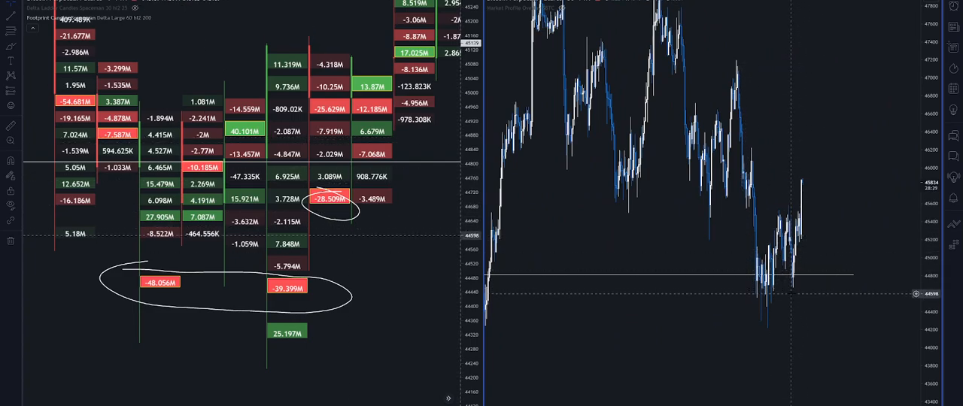
mouse_move(769, 297)
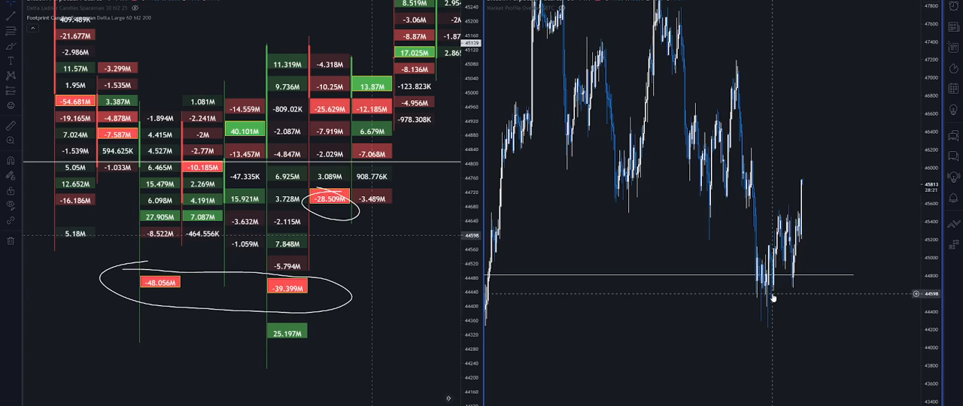
mouse_move(774, 226)
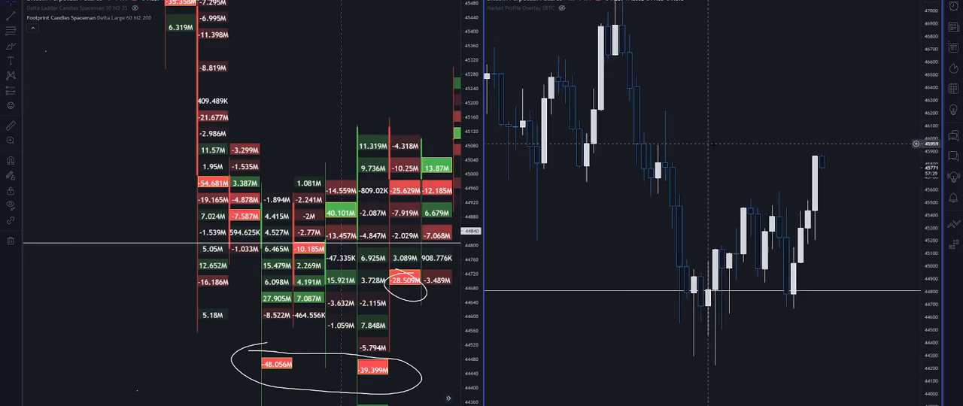
Step: Open the chart context menu near the swept low on the footprint chart
right_click(409, 155)
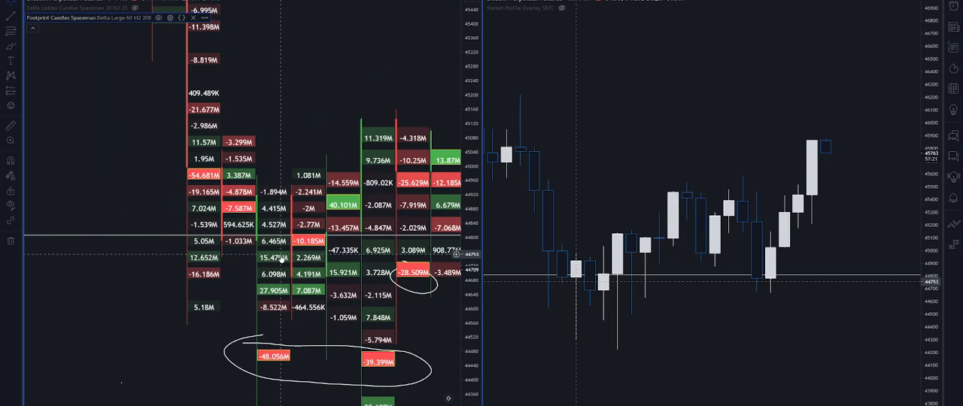
mouse_move(455, 332)
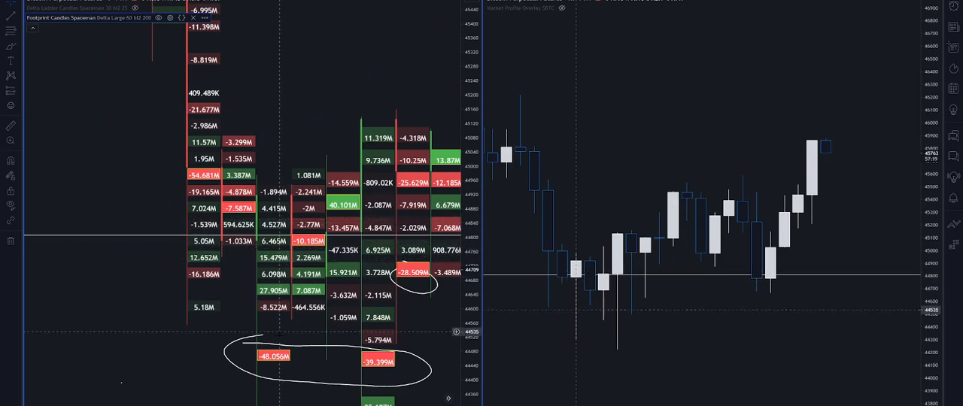
mouse_move(259, 365)
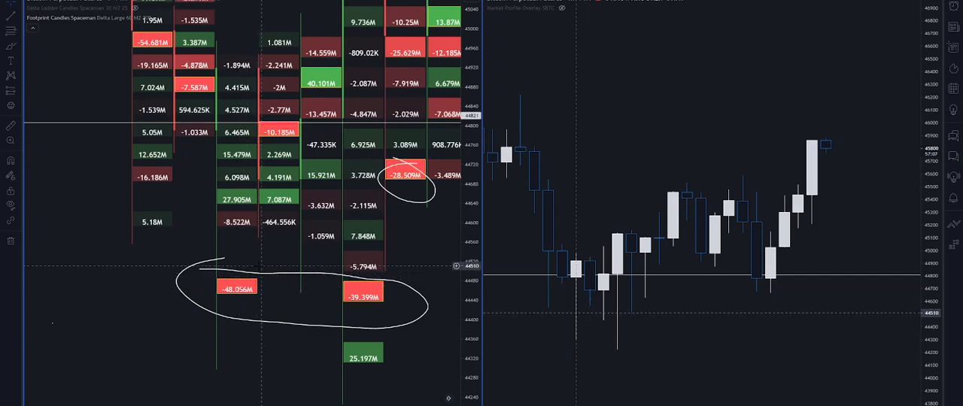
mouse_move(455, 294)
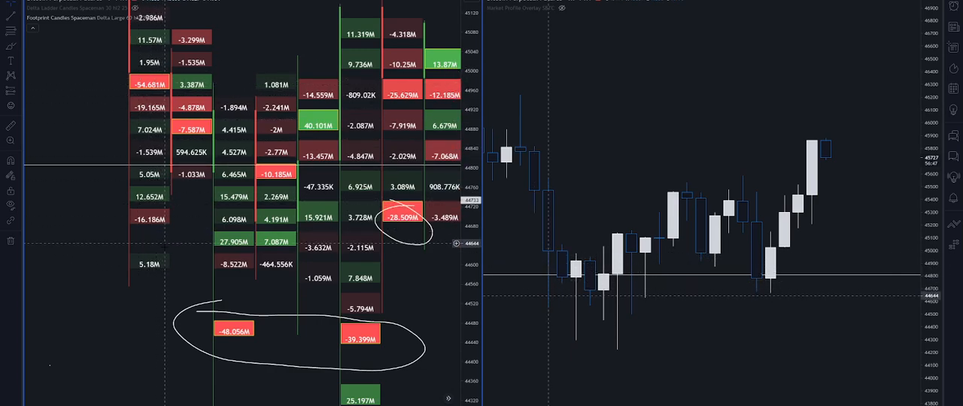
mouse_move(151, 264)
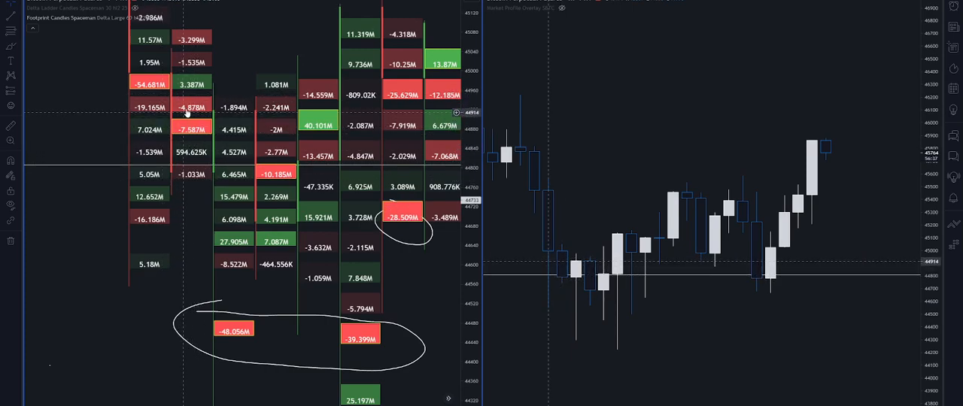
mouse_move(224, 247)
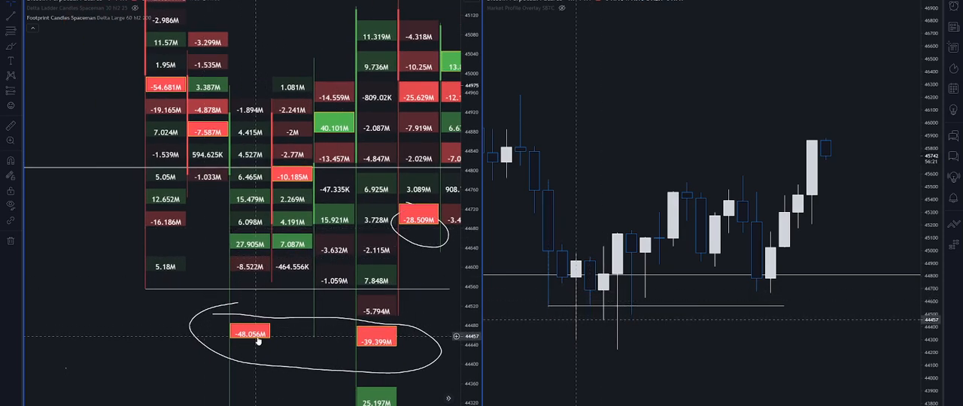
mouse_move(245, 329)
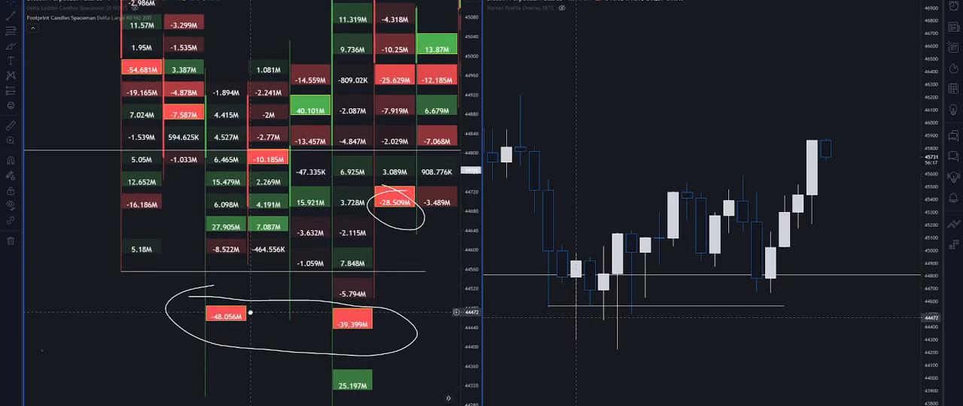
mouse_move(195, 139)
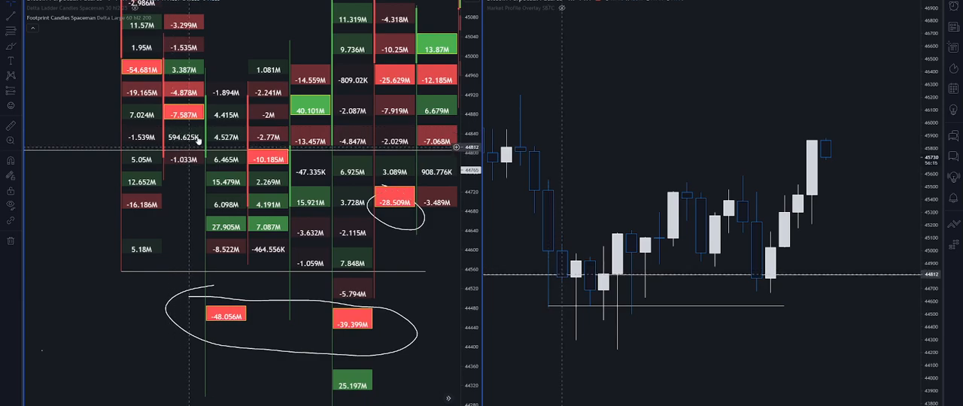
mouse_move(146, 75)
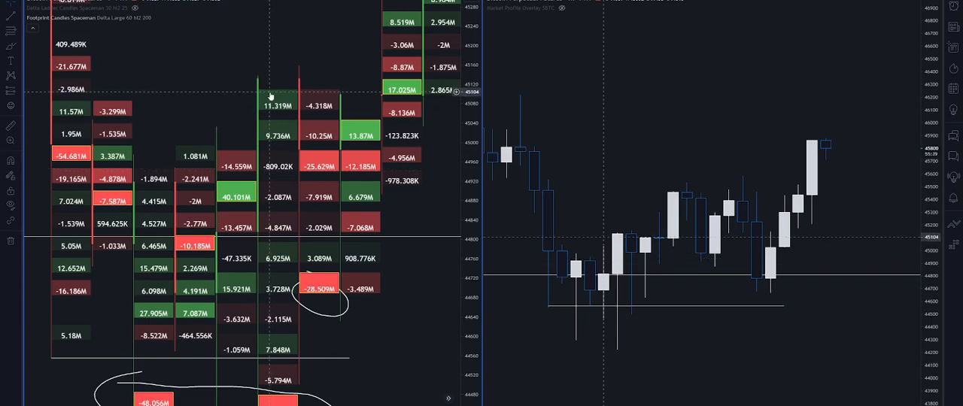
mouse_move(160, 183)
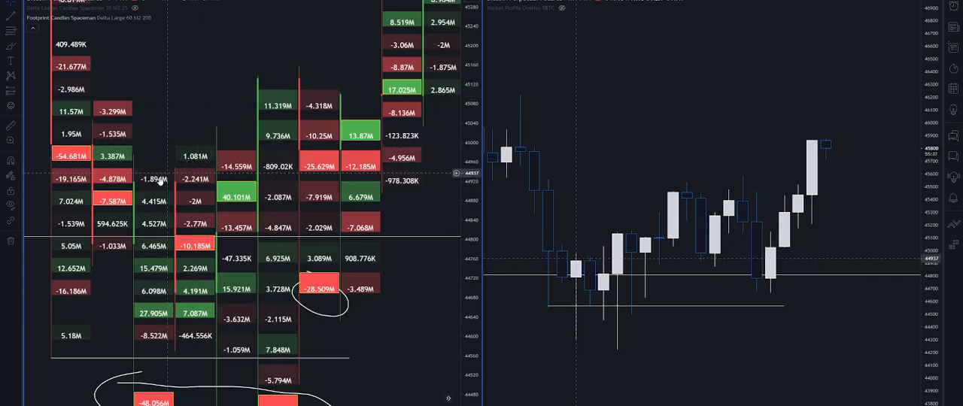
mouse_move(288, 319)
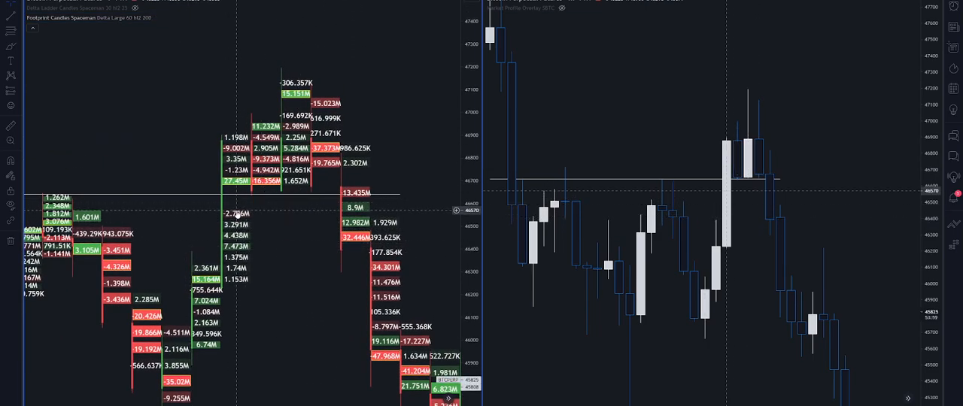
mouse_move(221, 201)
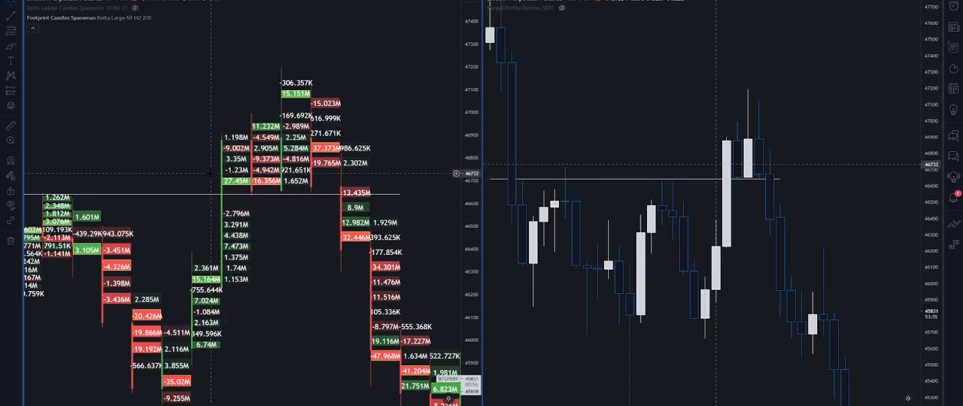
mouse_move(268, 186)
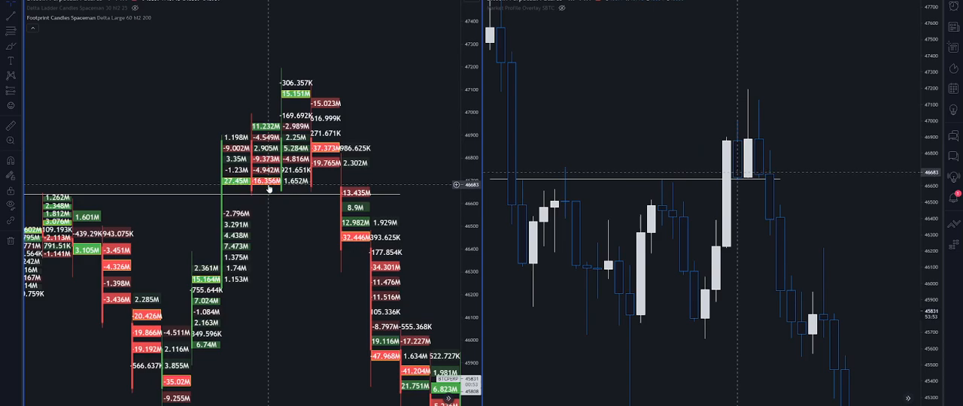
mouse_move(267, 159)
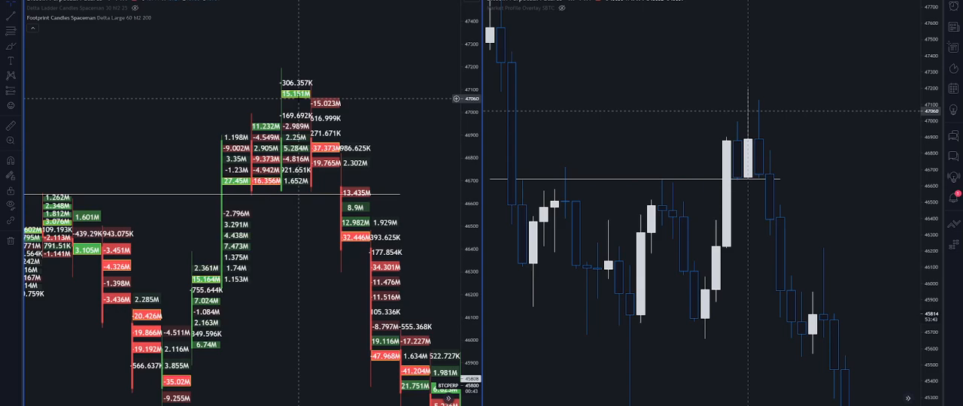
mouse_move(240, 193)
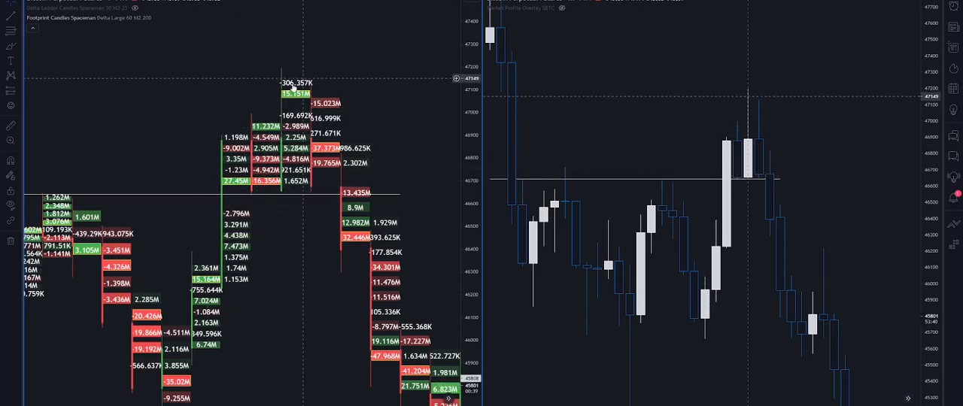
mouse_move(322, 134)
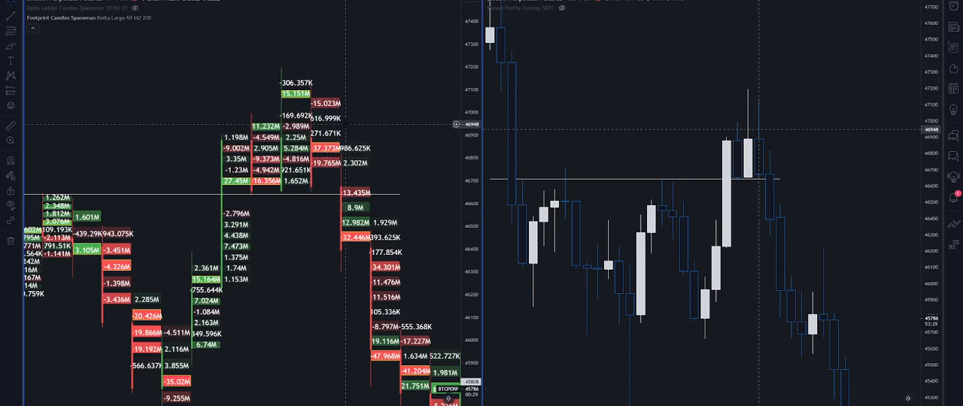
mouse_move(467, 177)
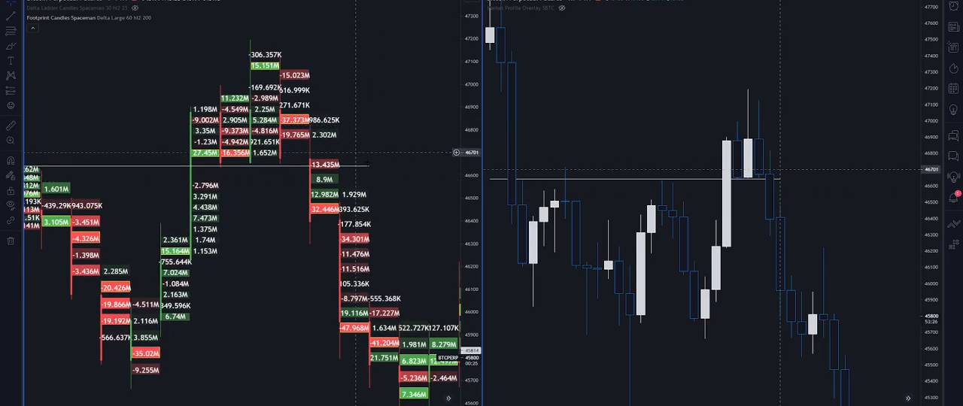
scroll("down", 3)
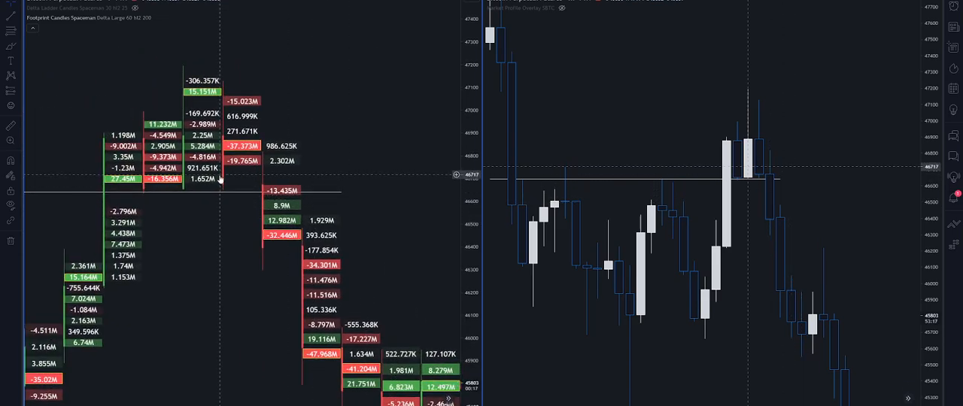
mouse_move(241, 140)
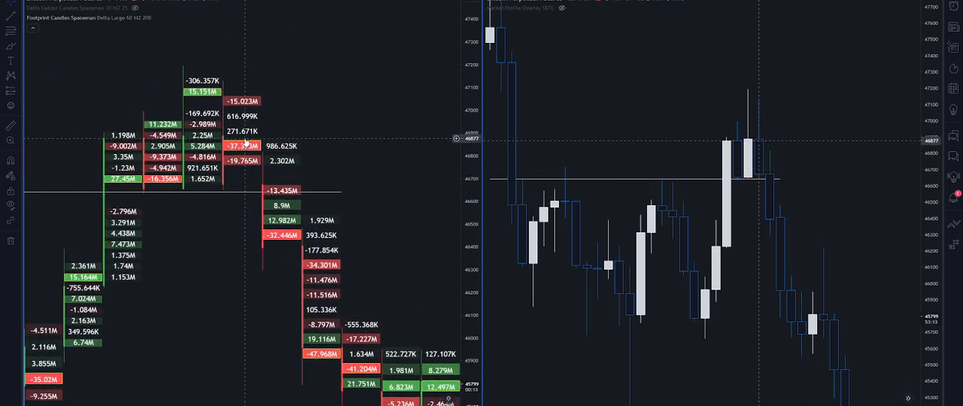
mouse_move(259, 184)
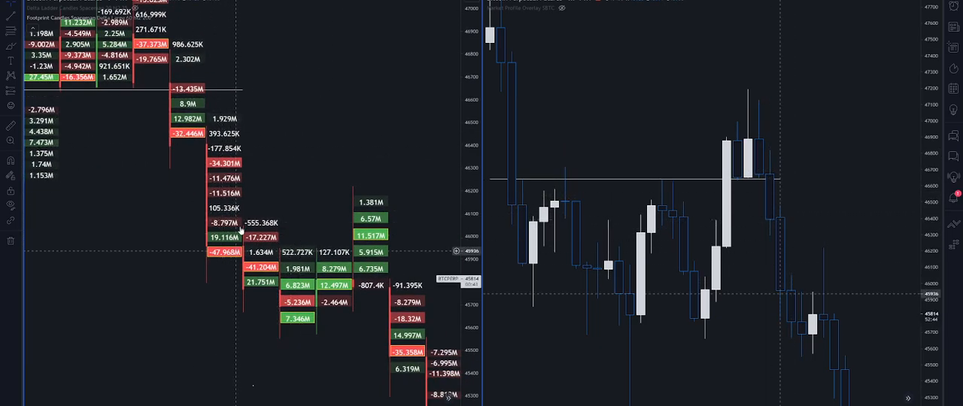
mouse_move(456, 114)
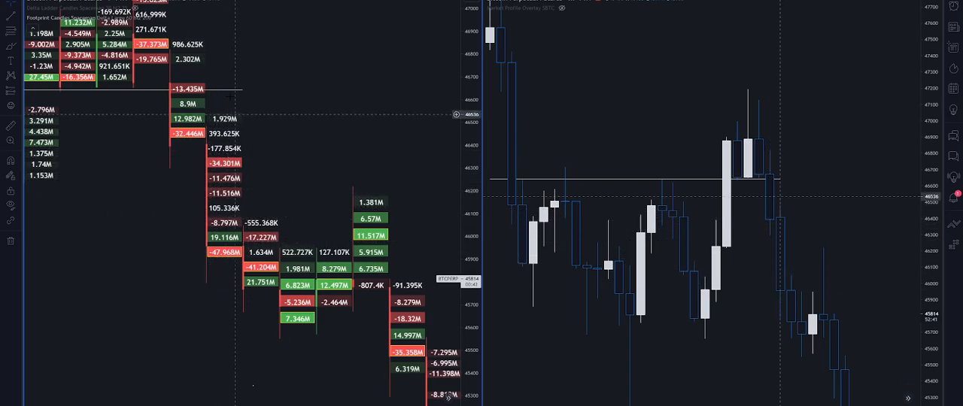
mouse_move(456, 130)
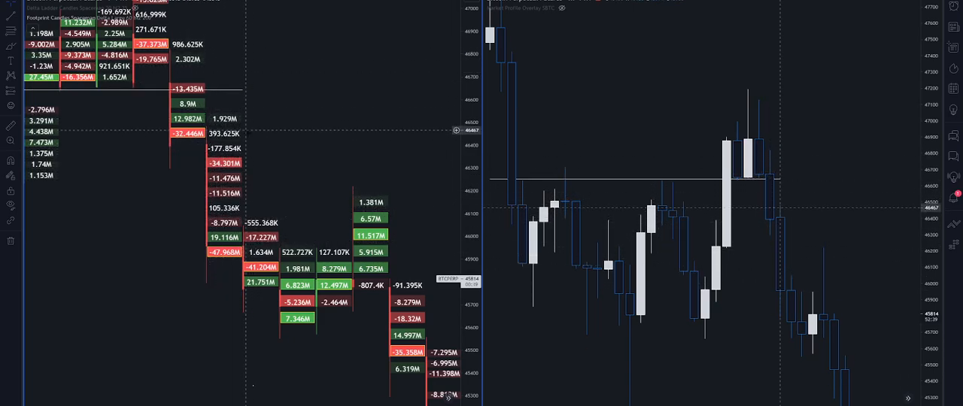
mouse_move(455, 258)
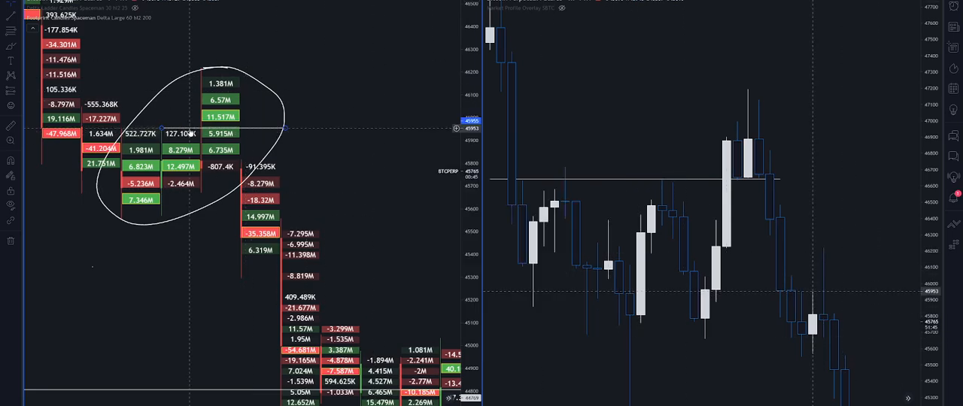
mouse_move(805, 296)
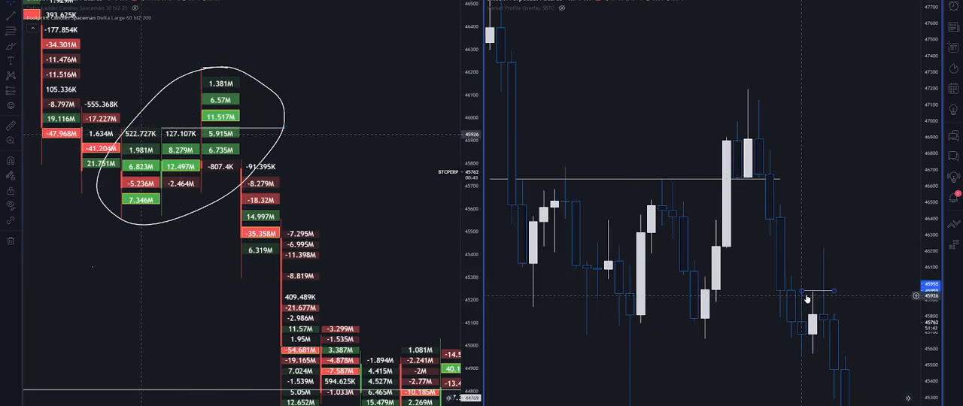